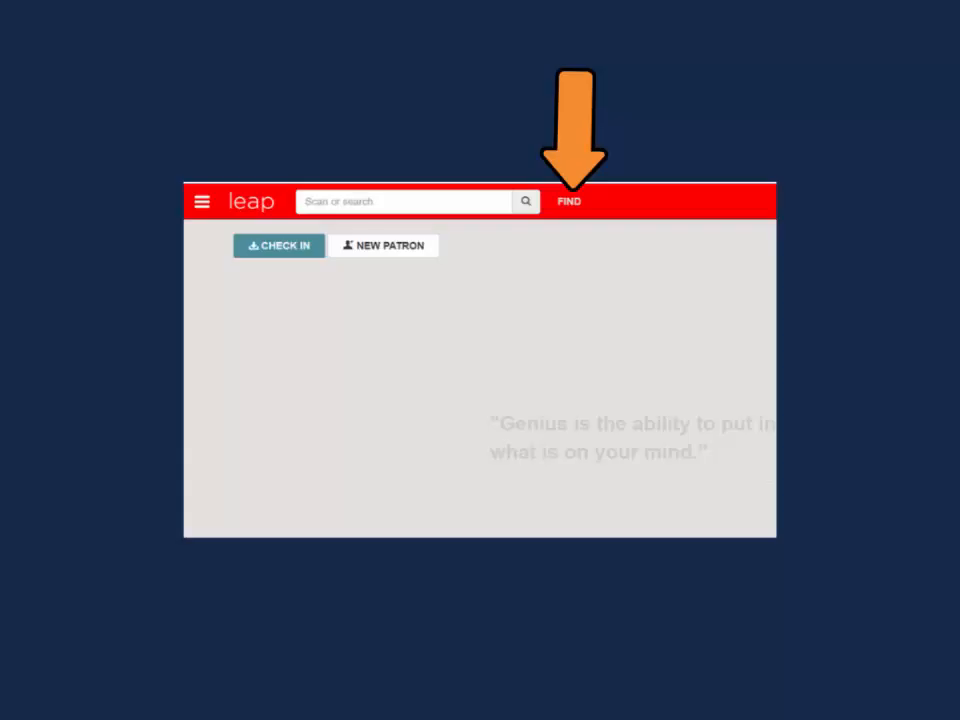
# - Bring up the Find Tool set to bibliographic records with an empty basic keyword search
pyautogui.click(568, 200)
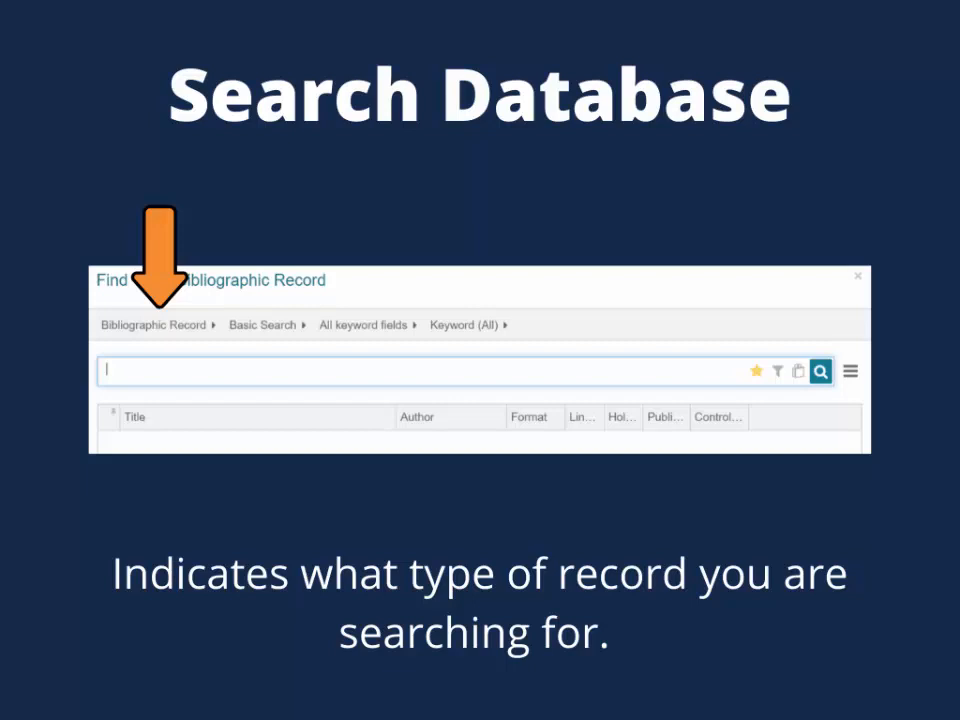
pyautogui.click(156, 324)
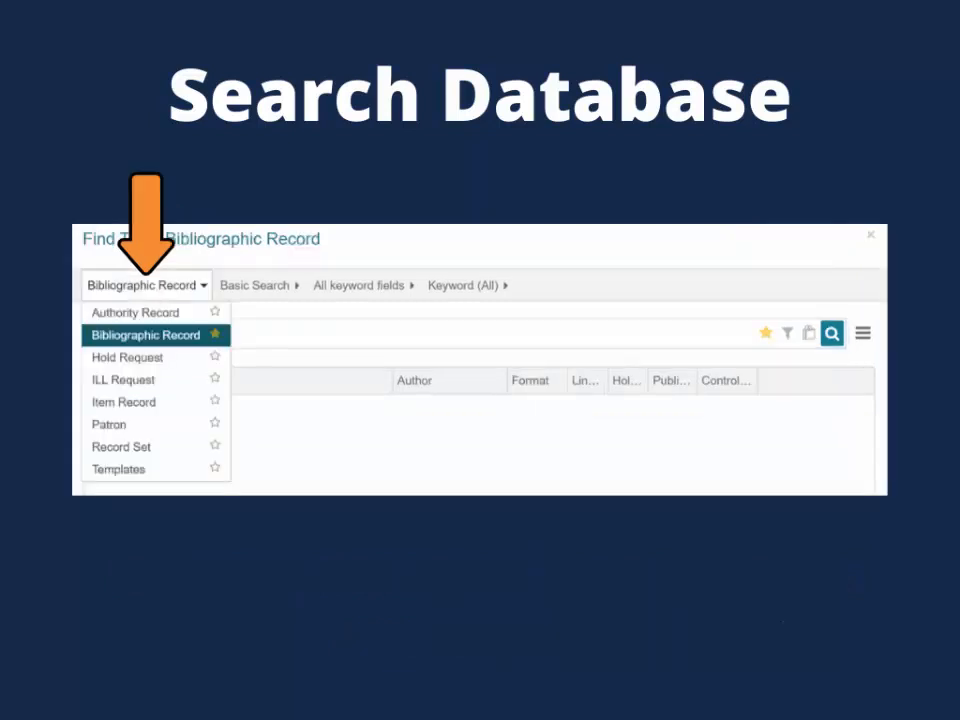
pyautogui.click(108, 424)
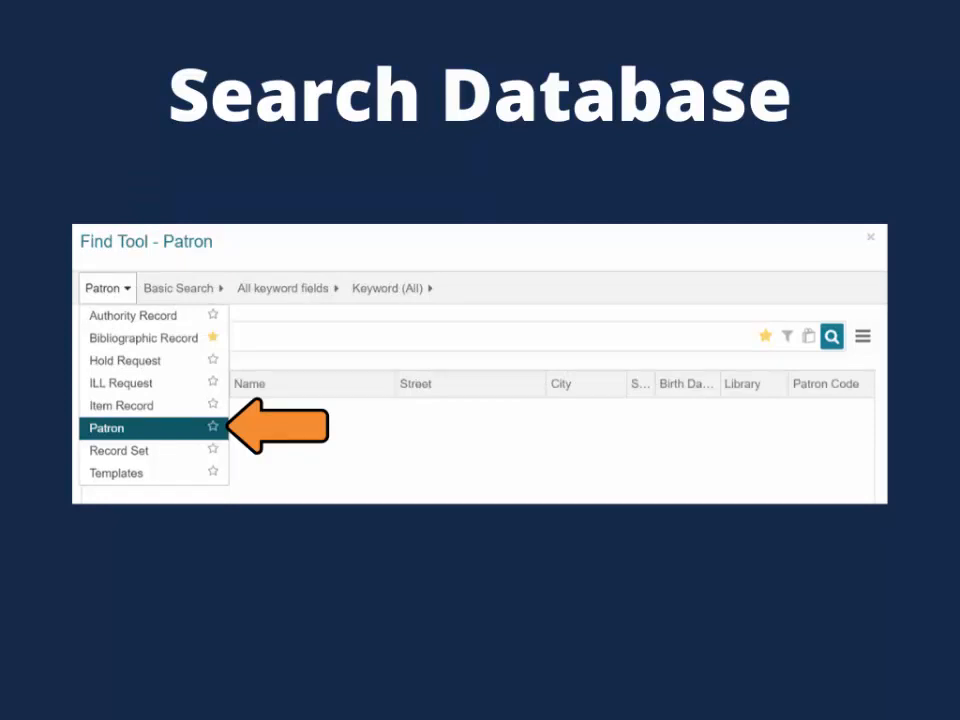
pyautogui.click(118, 452)
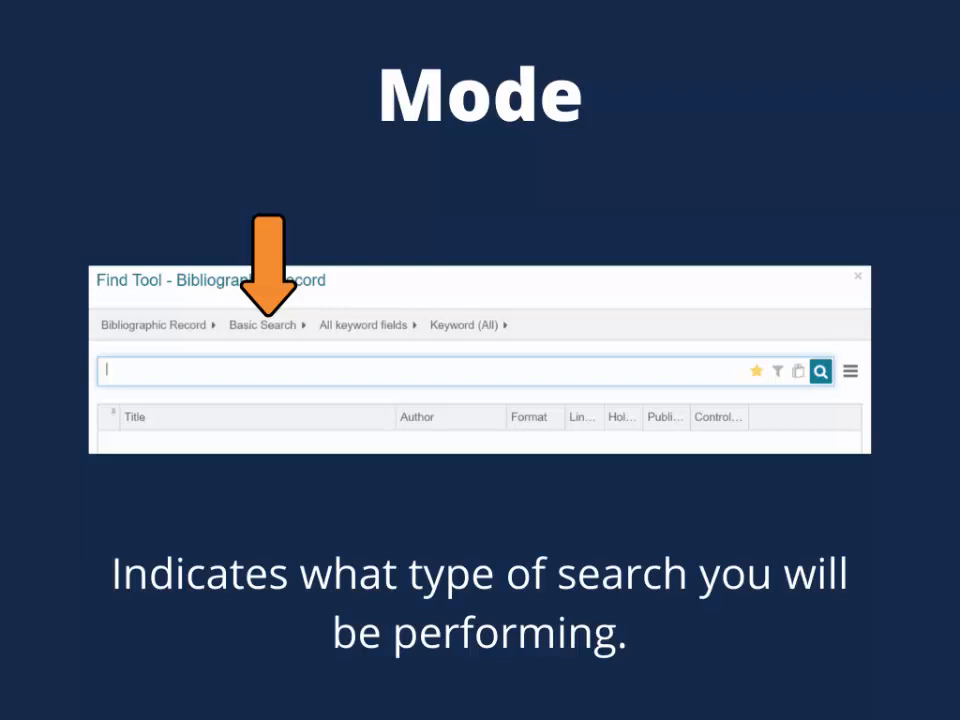
# - Reveal the Mode list showing Basic Search, Browse, Power Search and SQL Search
pyautogui.click(264, 324)
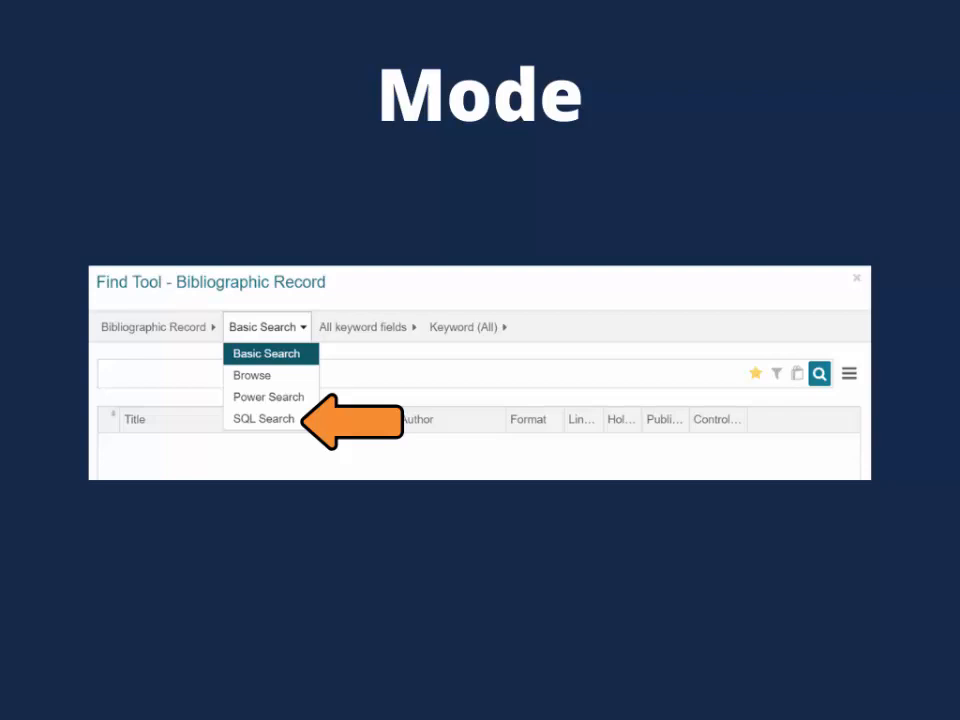
# - Browse by Author for patterson james and show the Patterson, James heading's 53 titles
pyautogui.click(252, 376)
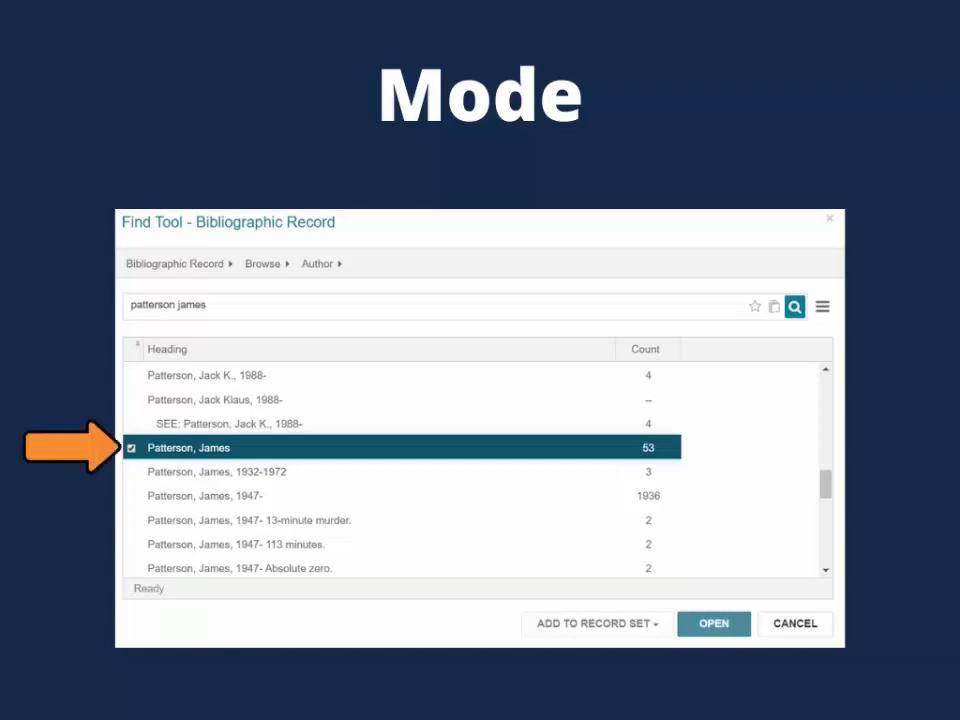
pyautogui.doubleClick(188, 448)
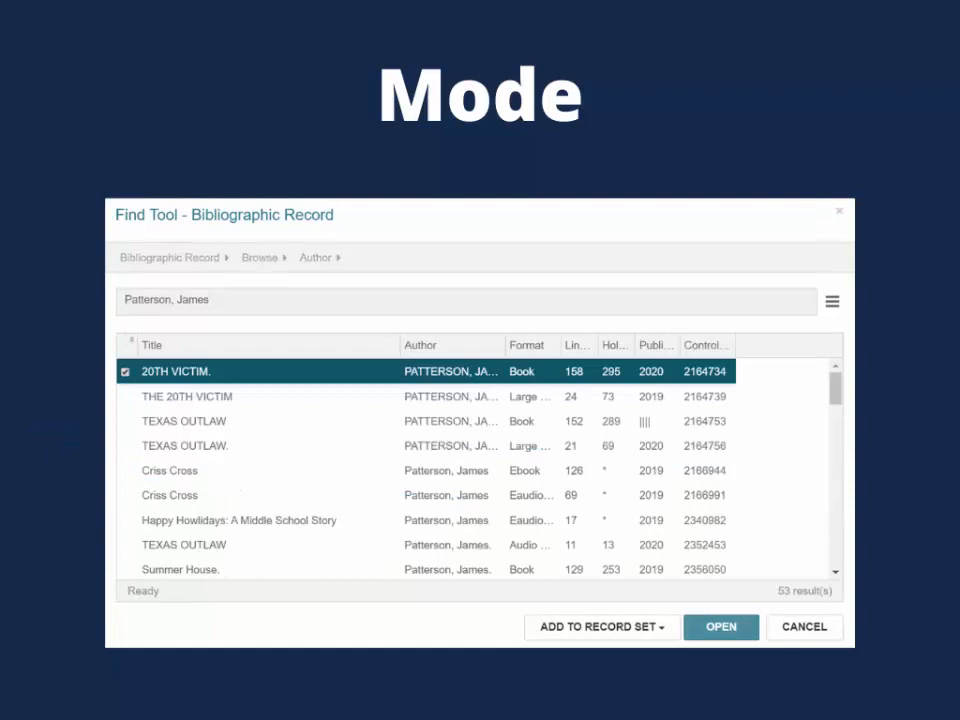